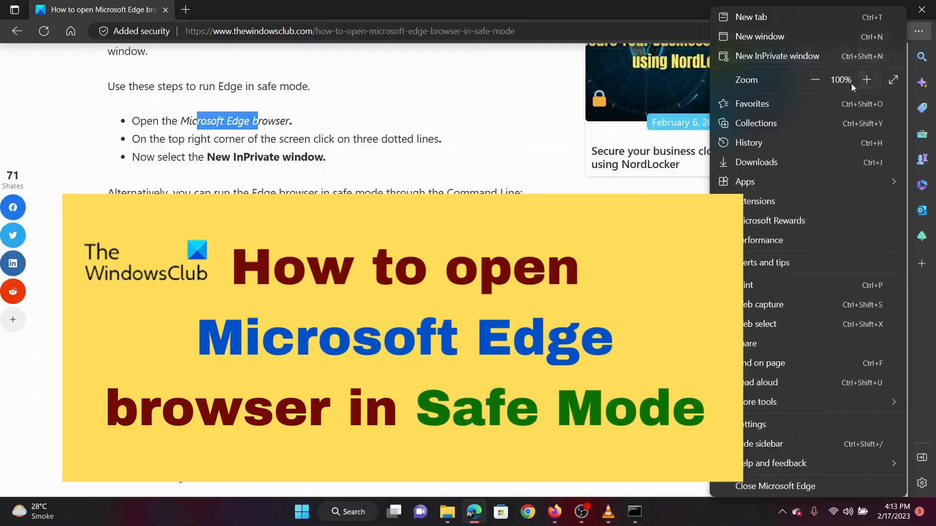
Step: Dismiss the open Settings and more menu to return to the Safe Mode article
{"action": "left_click", "coordinate": [778, 57]}
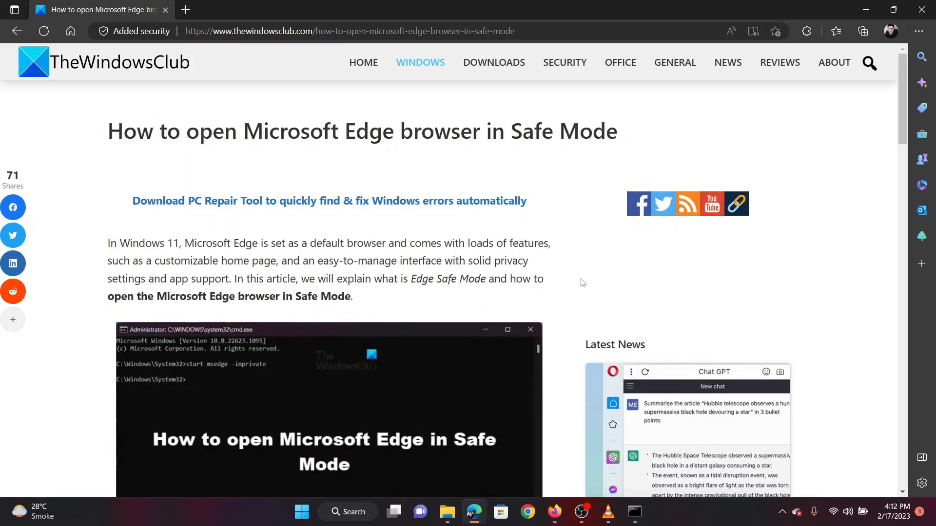
{"action": "mouse_move", "coordinate": [496, 265]}
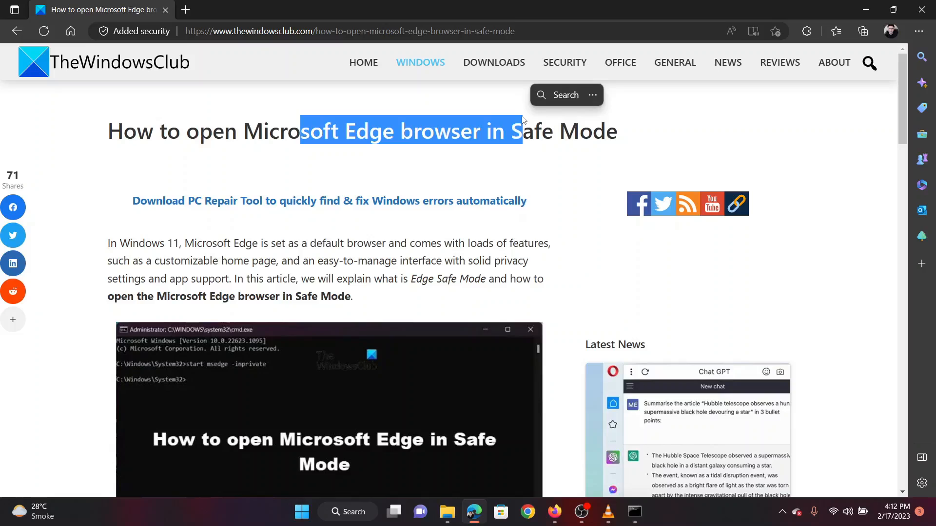
{"action": "mouse_move", "coordinate": [411, 356]}
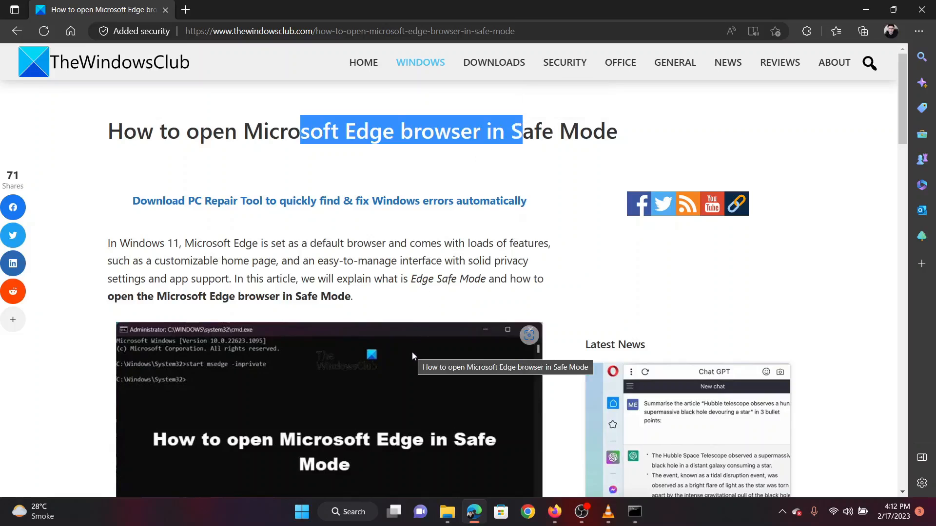
{"action": "mouse_move", "coordinate": [415, 366]}
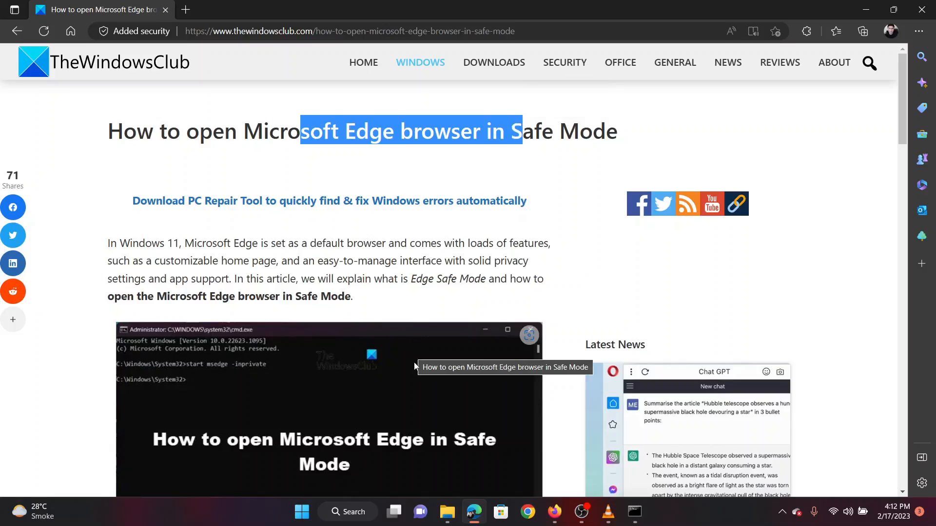
Step: Show the article's InPrivate and Command Line steps, briefly viewing the Settings and more menu
{"action": "scroll", "scroll_direction": "down", "scroll_amount": 3}
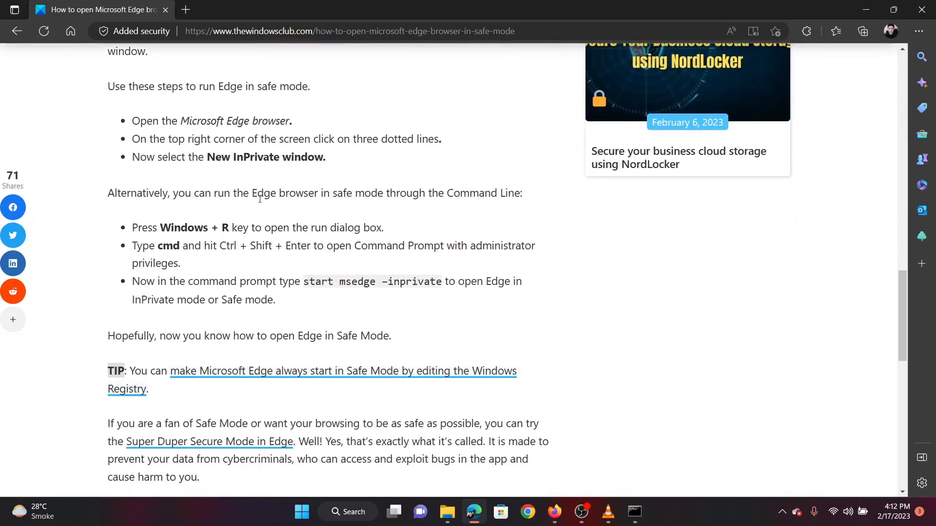
{"action": "double_click", "coordinate": [226, 121]}
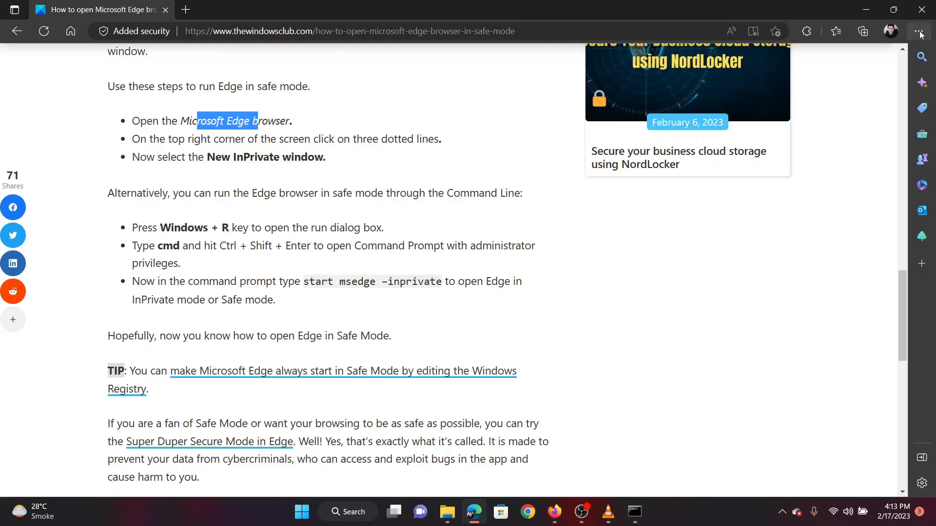
{"action": "left_click", "coordinate": [919, 31]}
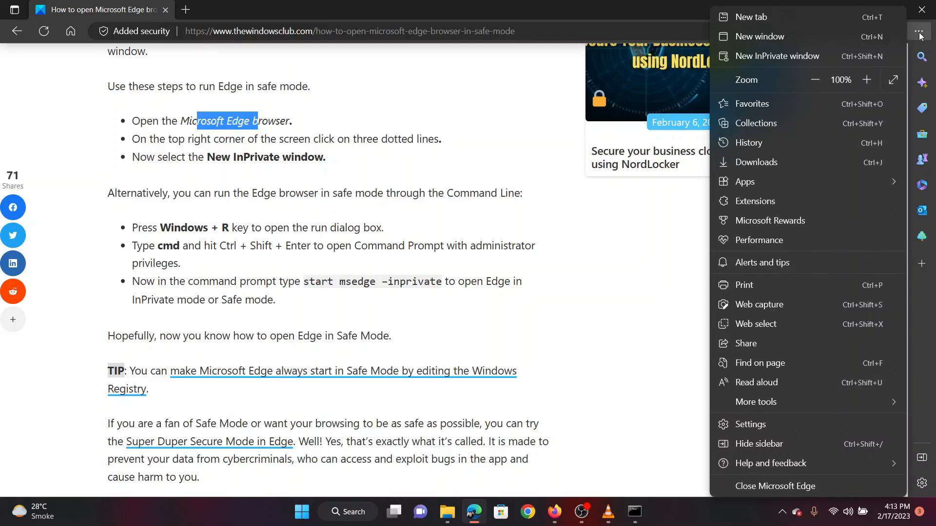
{"action": "mouse_move", "coordinate": [785, 96]}
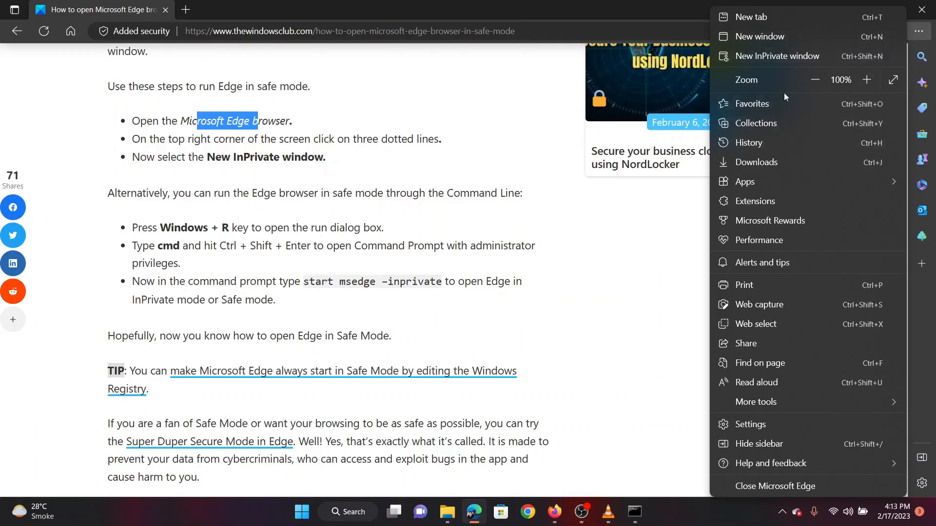
{"action": "left_click", "coordinate": [777, 55]}
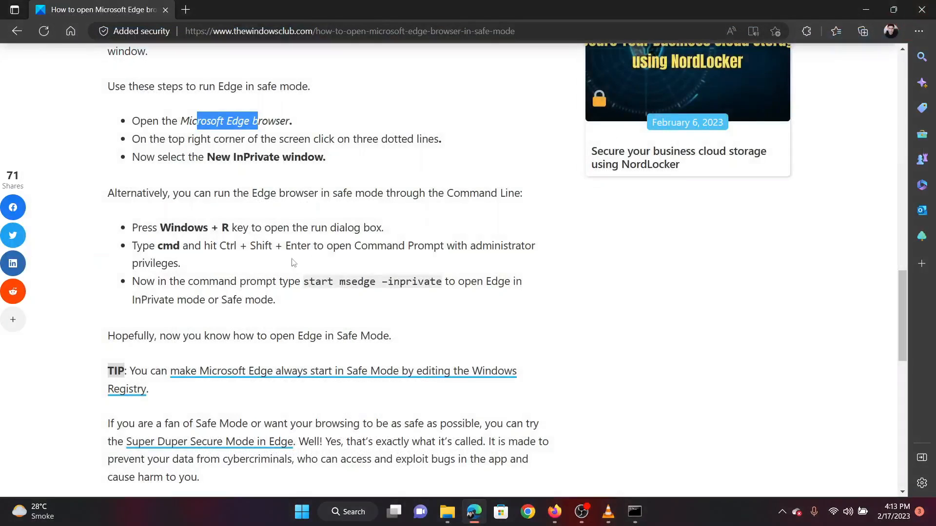
Step: Search Windows for Command Prompt and run it as administrator
{"action": "left_click", "coordinate": [316, 298]}
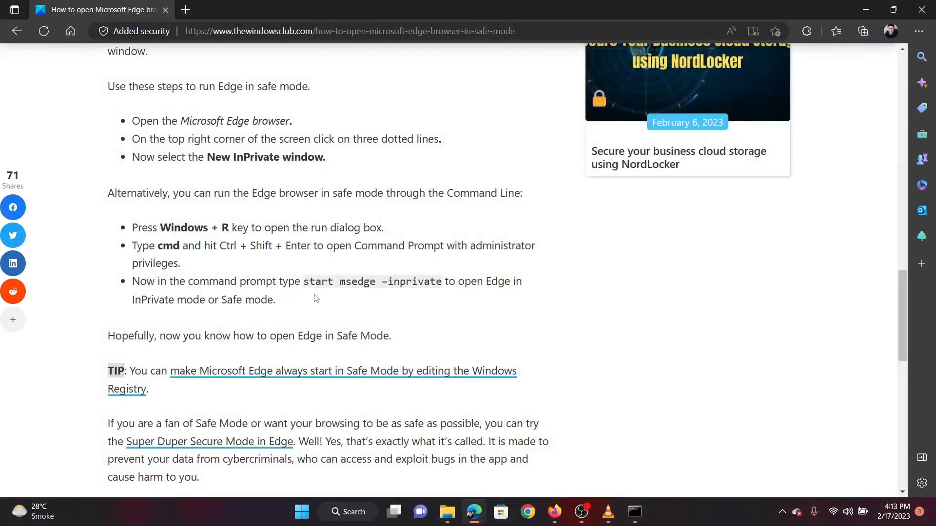
{"action": "left_click", "coordinate": [347, 512]}
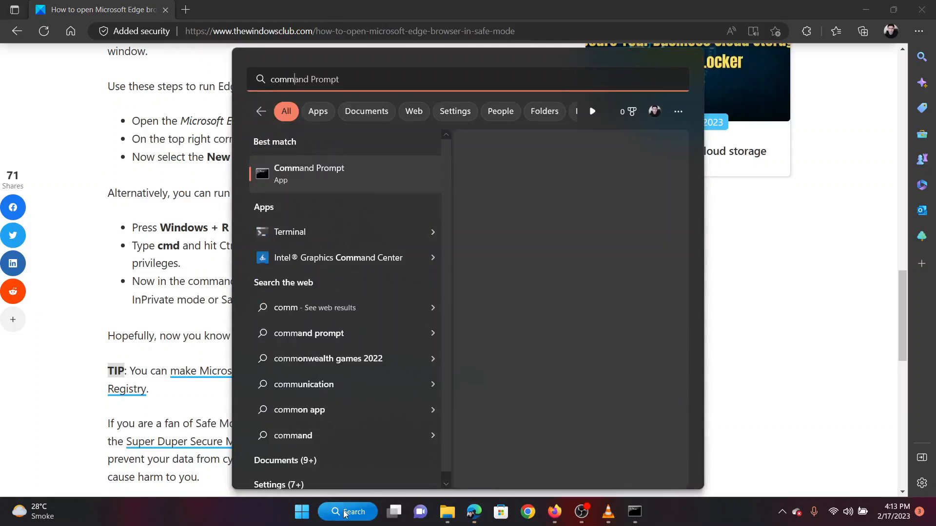
{"action": "left_click", "coordinate": [309, 174]}
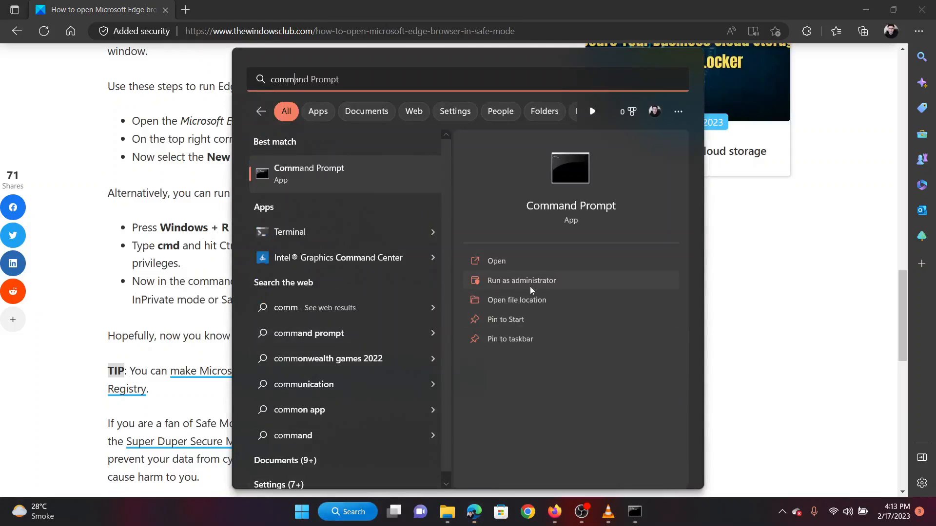
{"action": "left_click", "coordinate": [521, 280]}
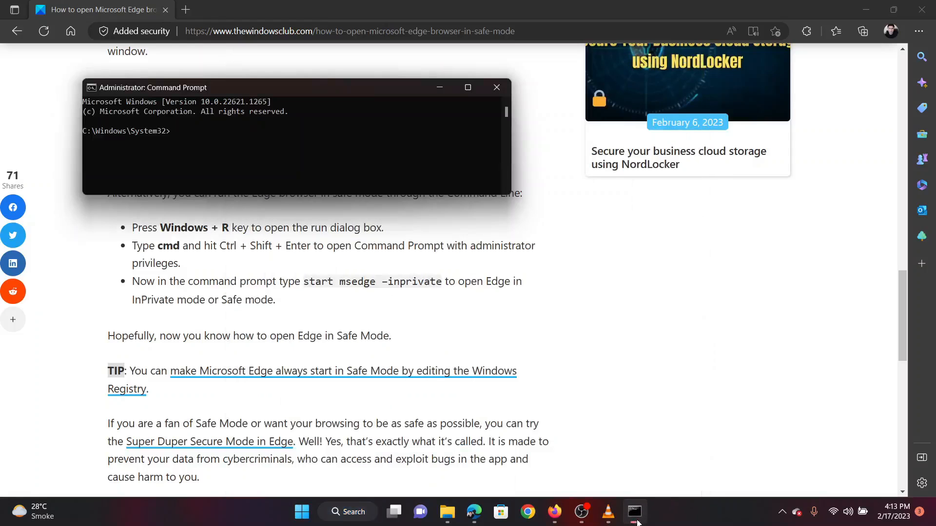
{"action": "mouse_move", "coordinate": [368, 327]}
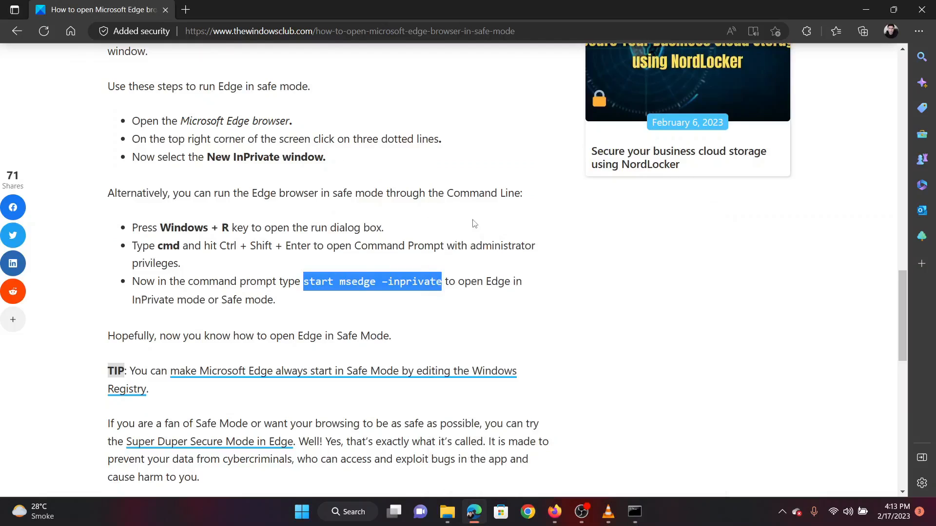
{"action": "mouse_move", "coordinate": [576, 389]}
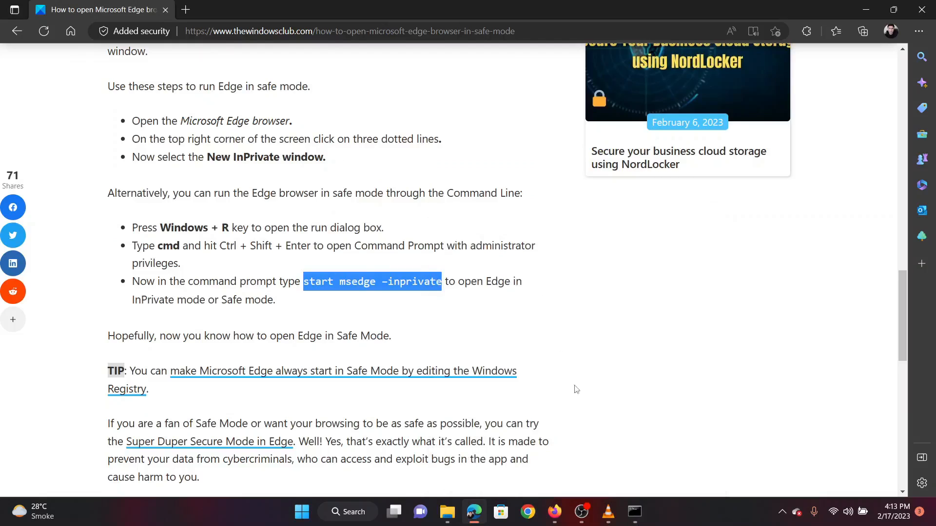
Step: Run start msedge -inprivate in the elevated Command Prompt to open an InPrivate Edge window
{"action": "left_click", "coordinate": [634, 512]}
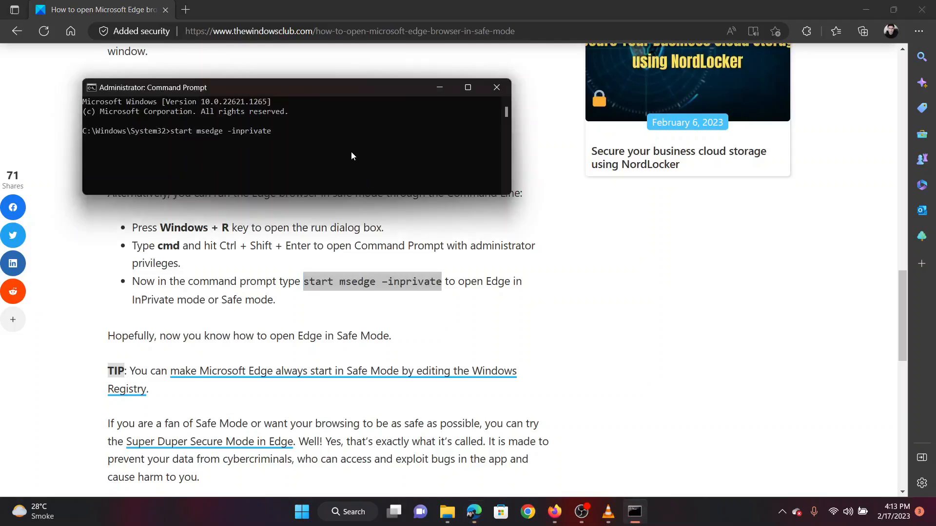
{"action": "key", "text": "Return"}
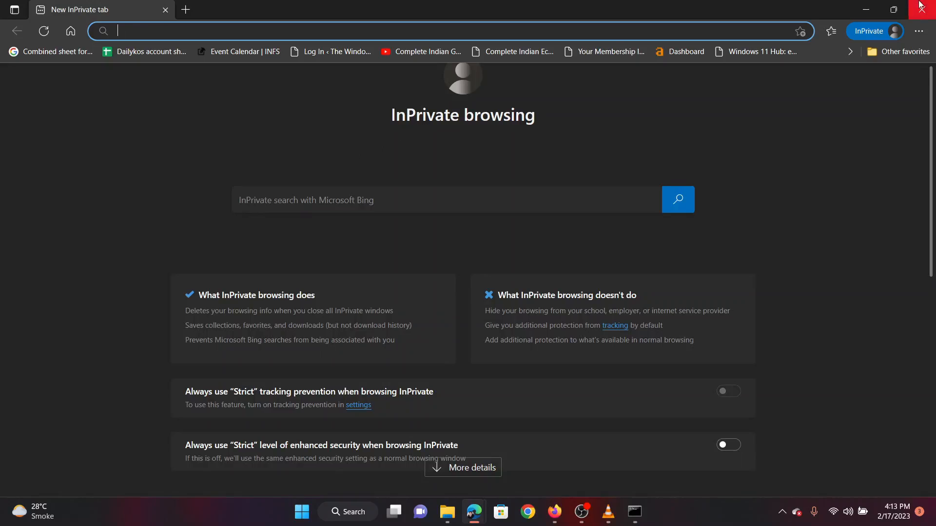
{"action": "mouse_move", "coordinate": [924, 6]}
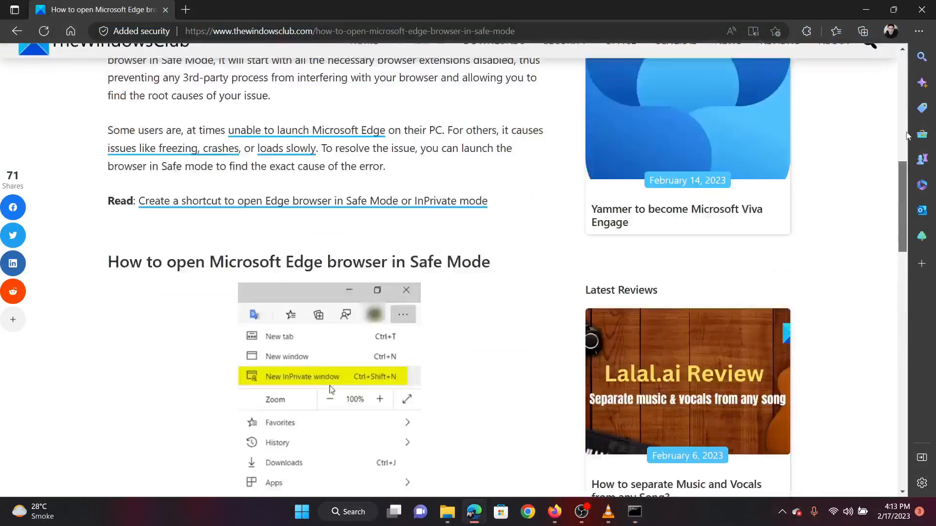
Step: Return to the article title and clear the highlighted text
{"action": "scroll", "scroll_direction": "up", "scroll_amount": 3}
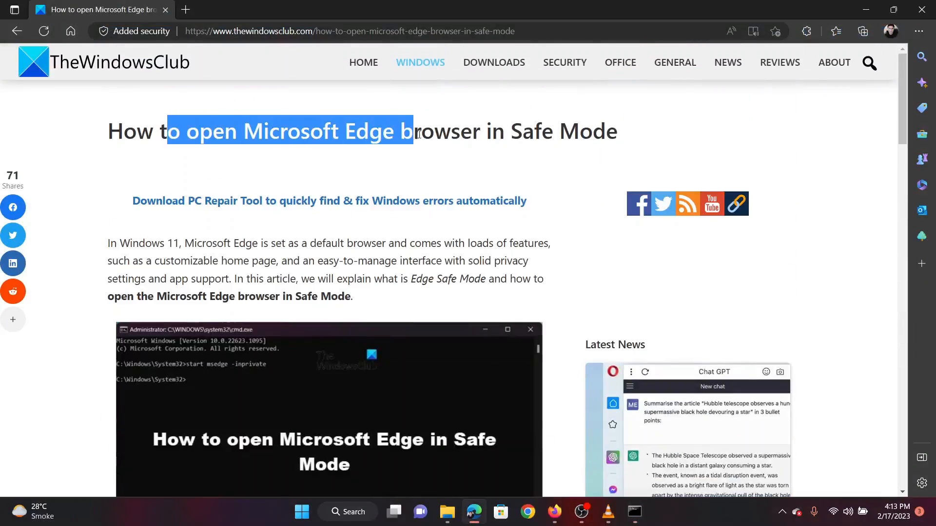
{"action": "left_click", "coordinate": [500, 235]}
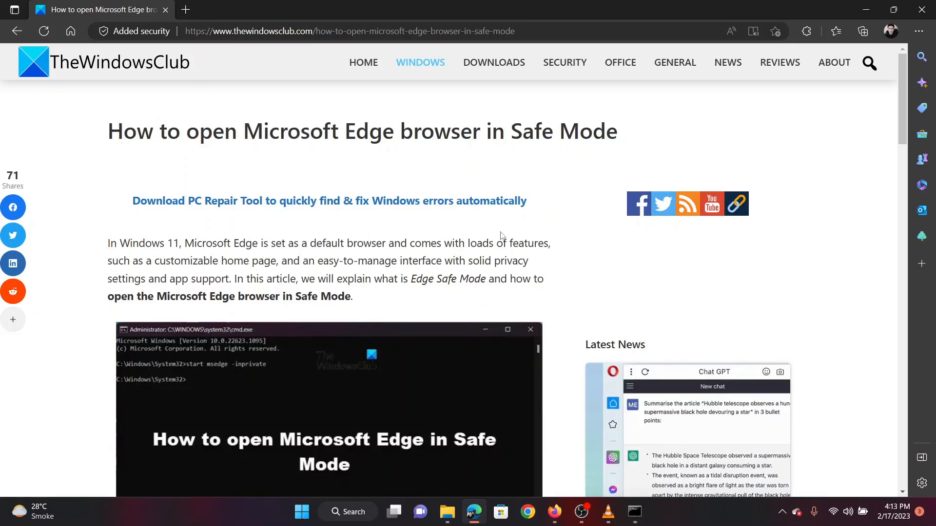
{"action": "mouse_move", "coordinate": [459, 244]}
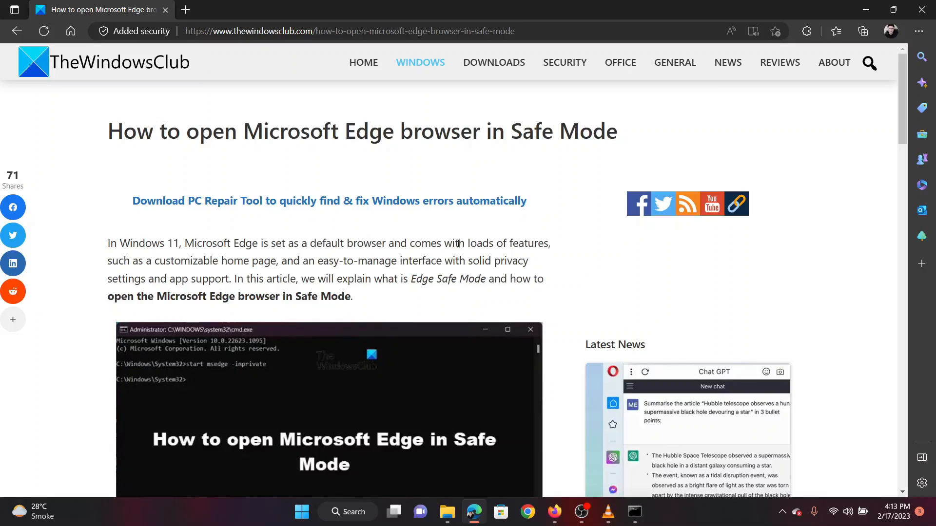